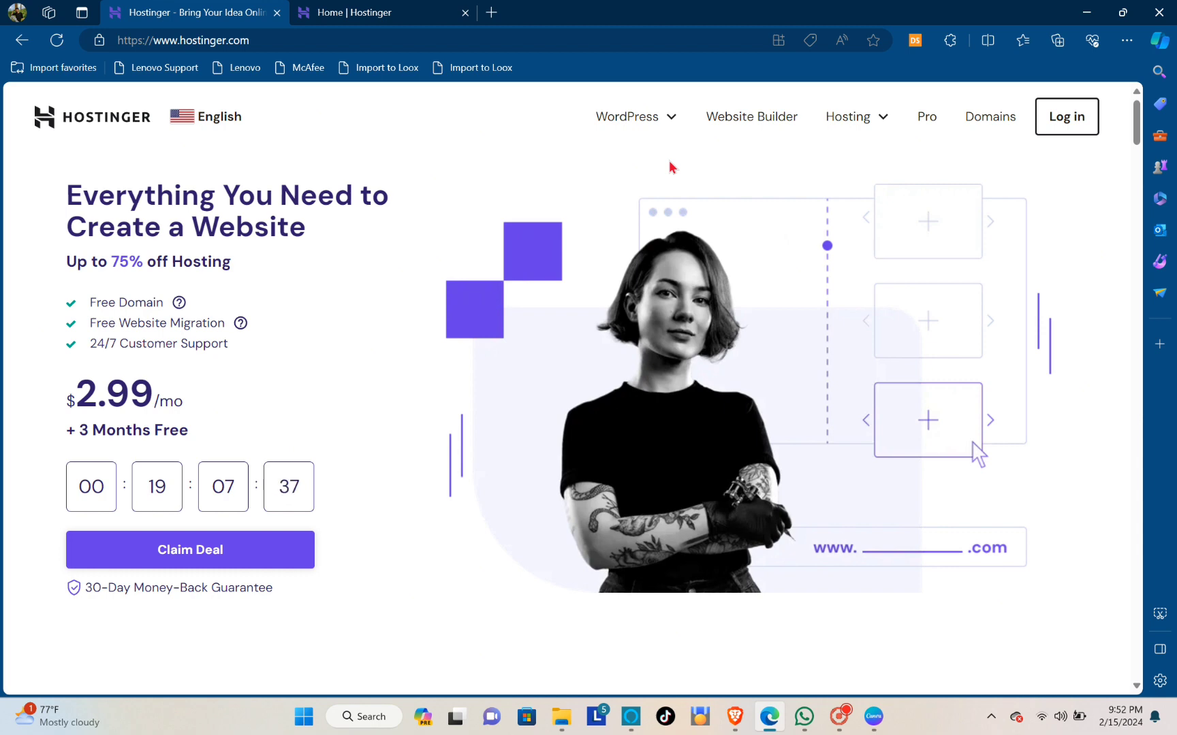
{"action": "mouse_move", "coordinate": [983, 7]}
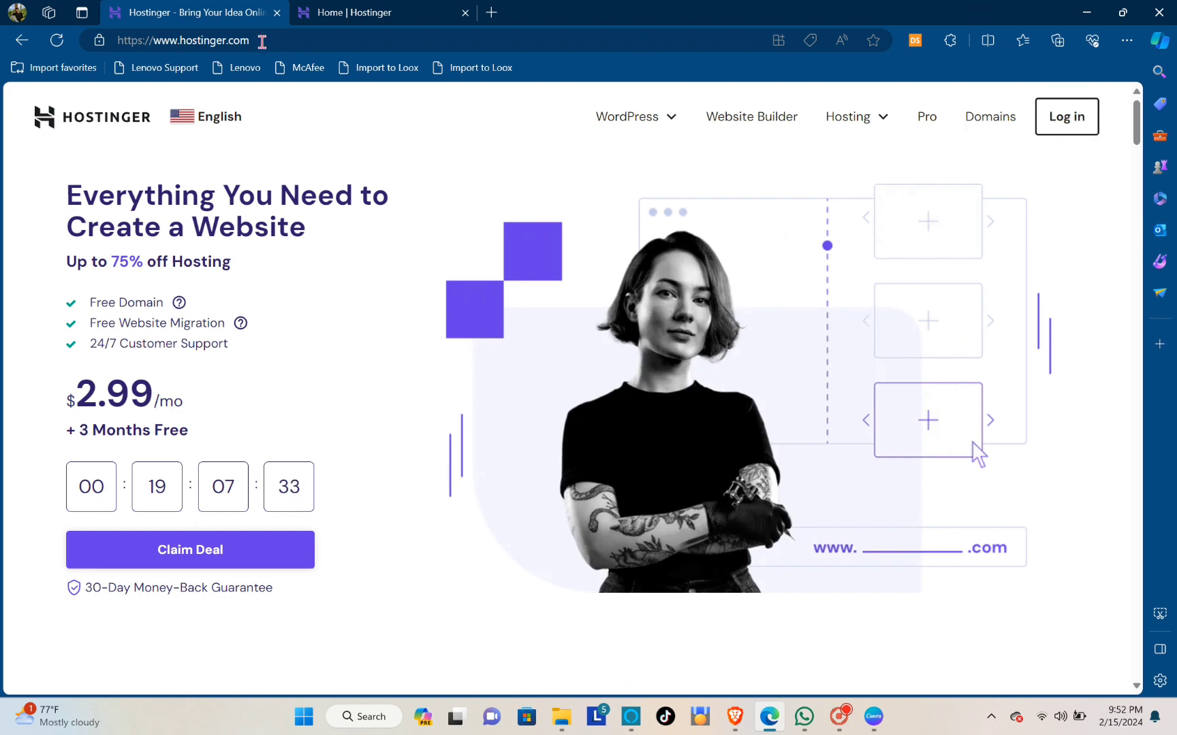
Go to the hPanel Domains list and open howtoquickchannel.com's overview
{"action": "left_click", "coordinate": [184, 40]}
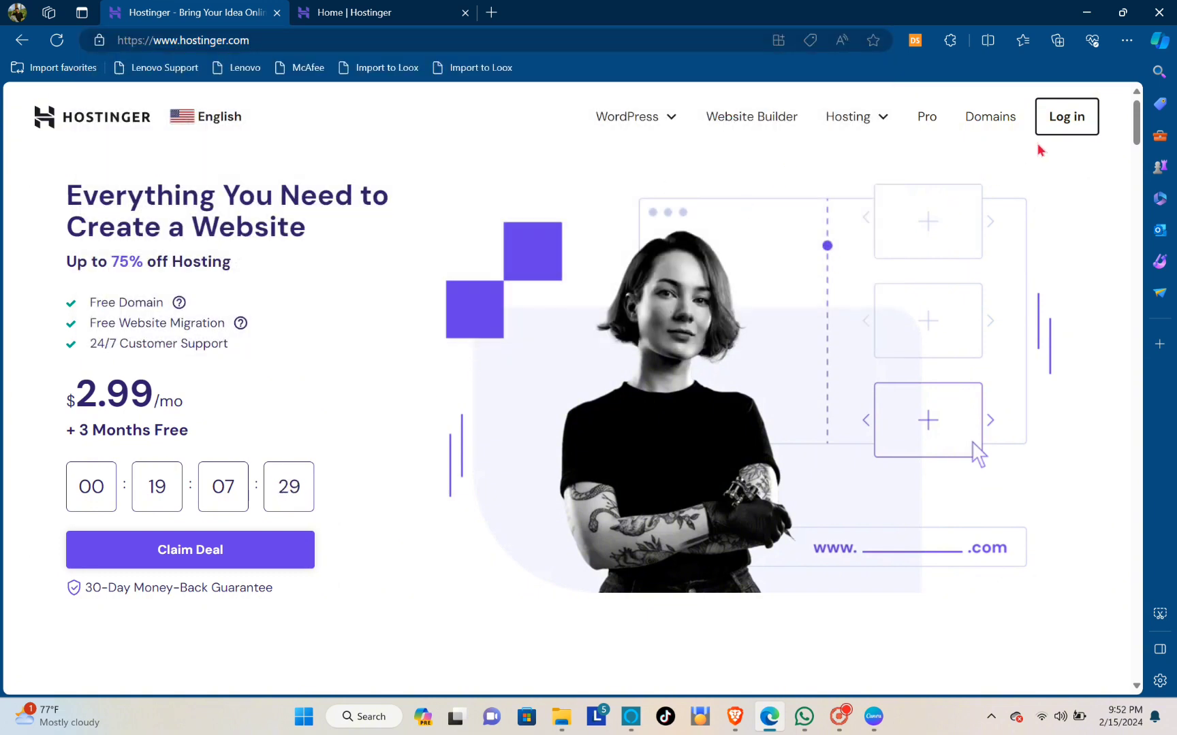
{"action": "mouse_move", "coordinate": [1065, 117]}
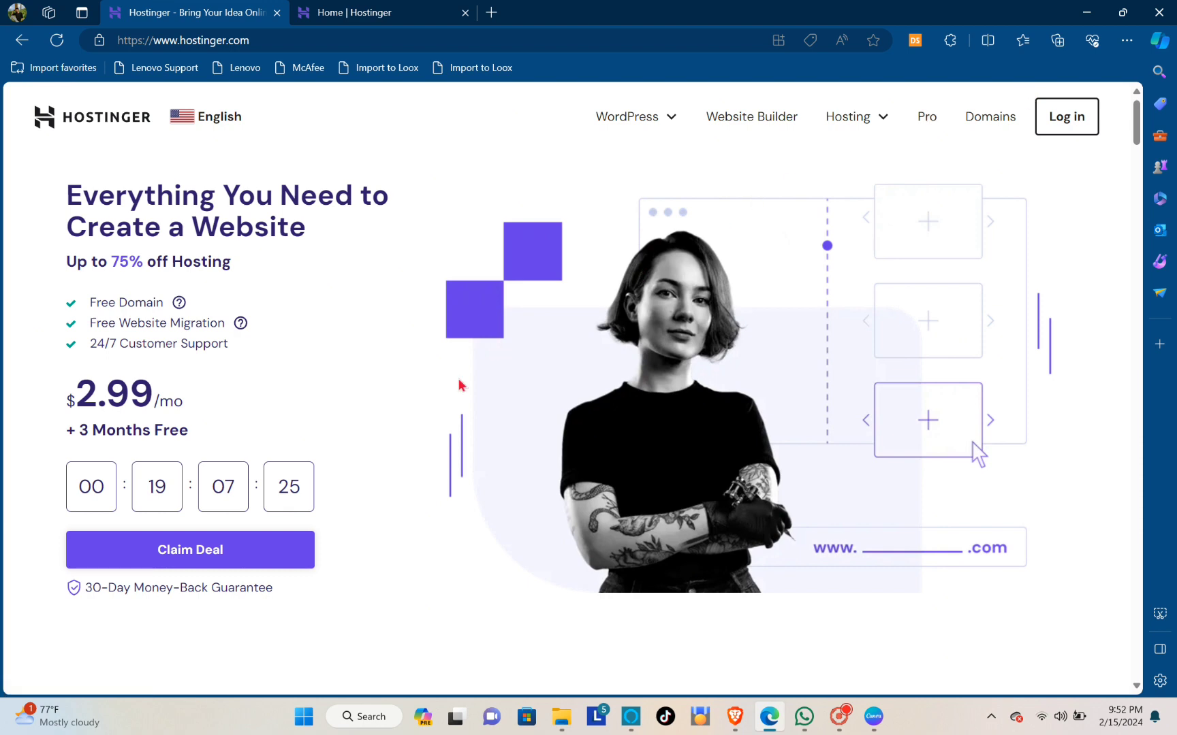
{"action": "left_click", "coordinate": [383, 12]}
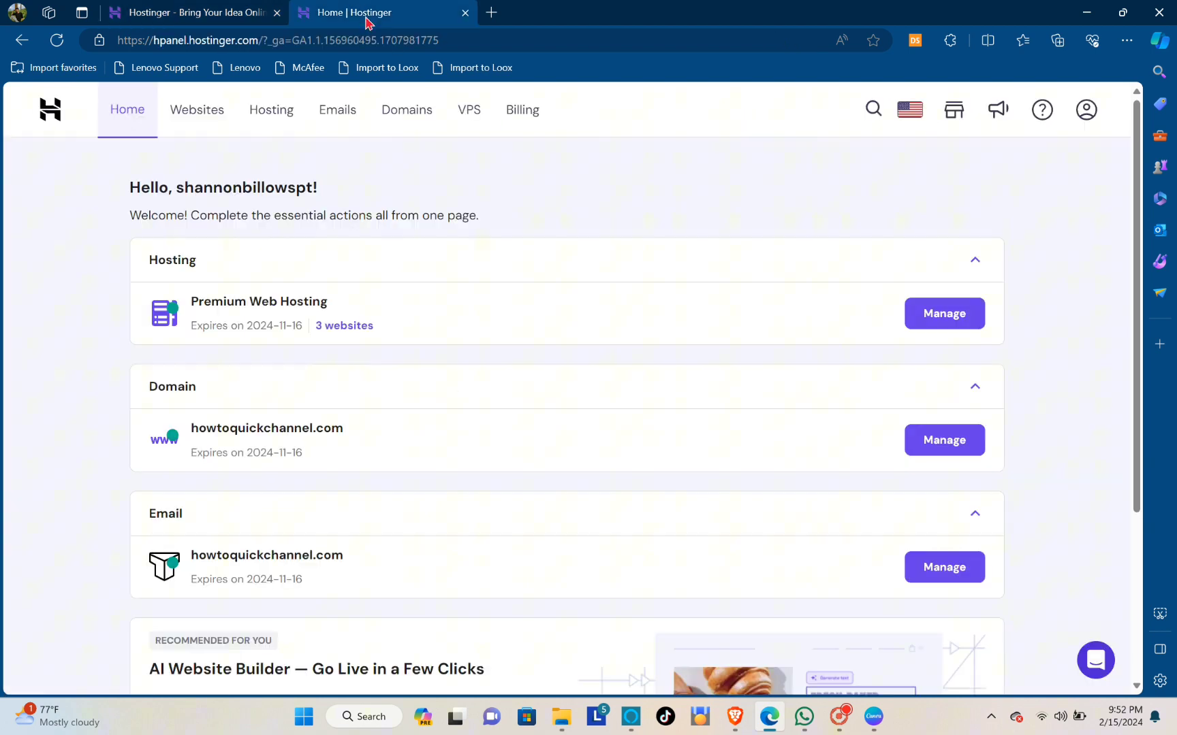
{"action": "mouse_move", "coordinate": [420, 304]}
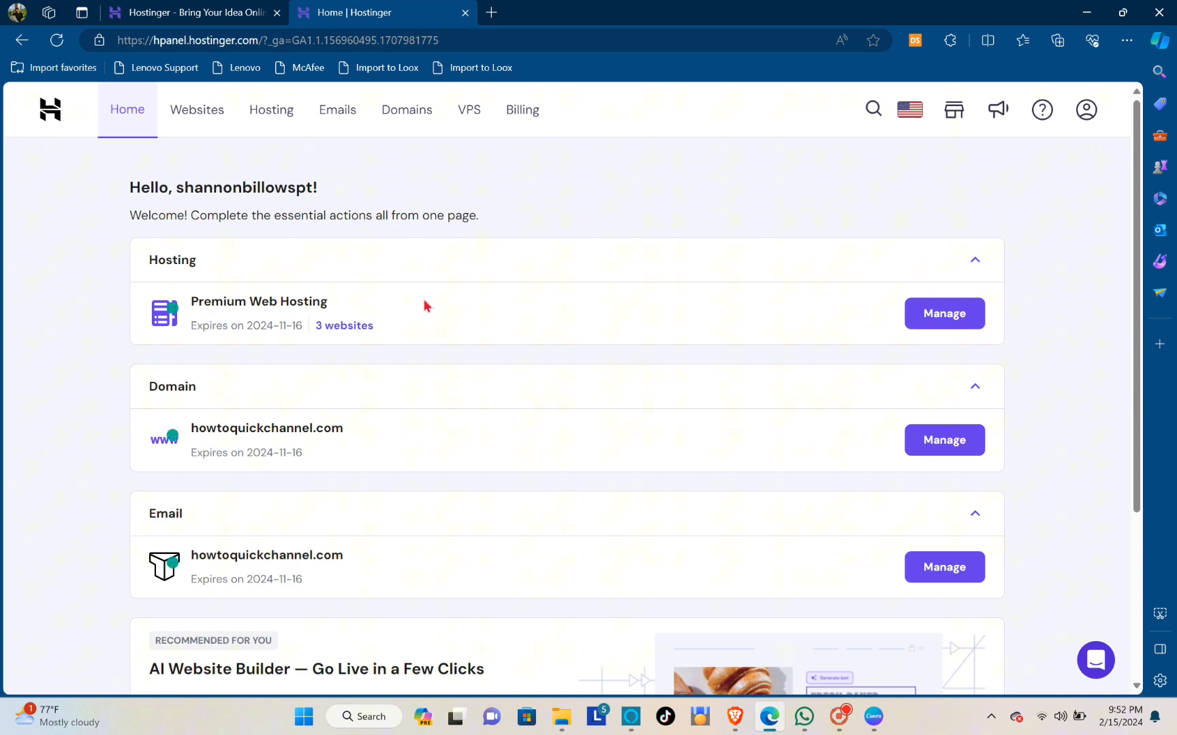
{"action": "mouse_move", "coordinate": [271, 110]}
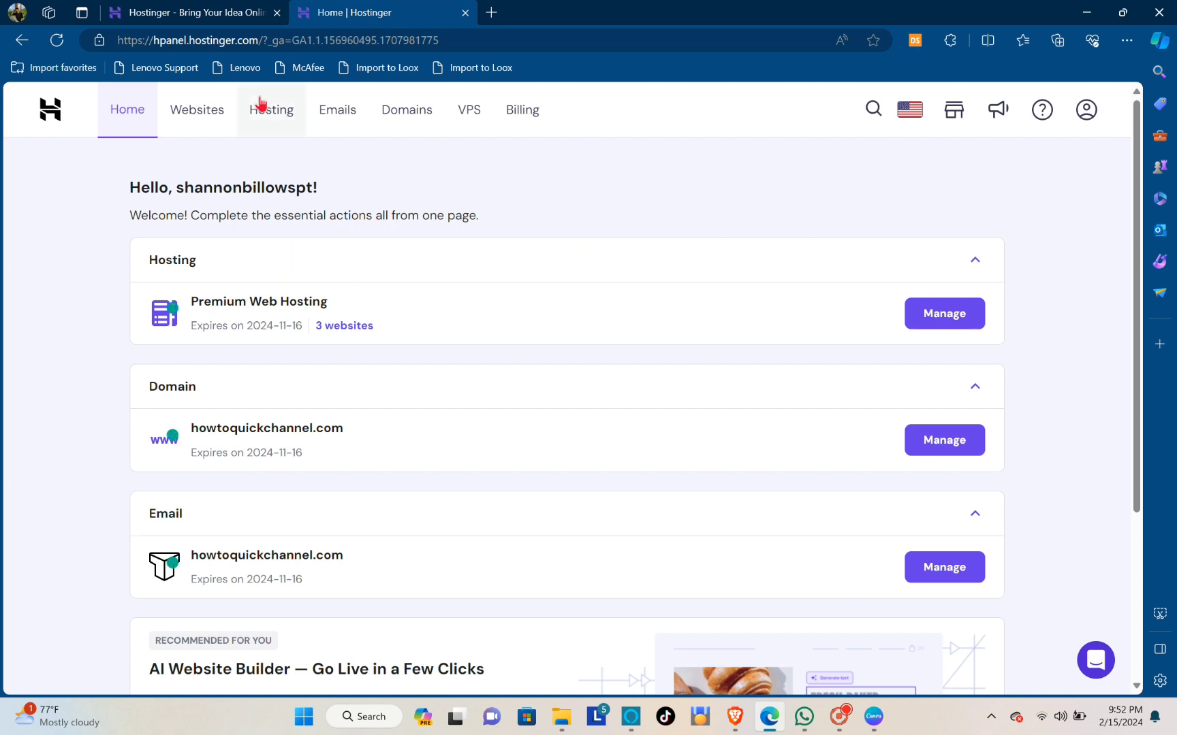
{"action": "left_click", "coordinate": [406, 109]}
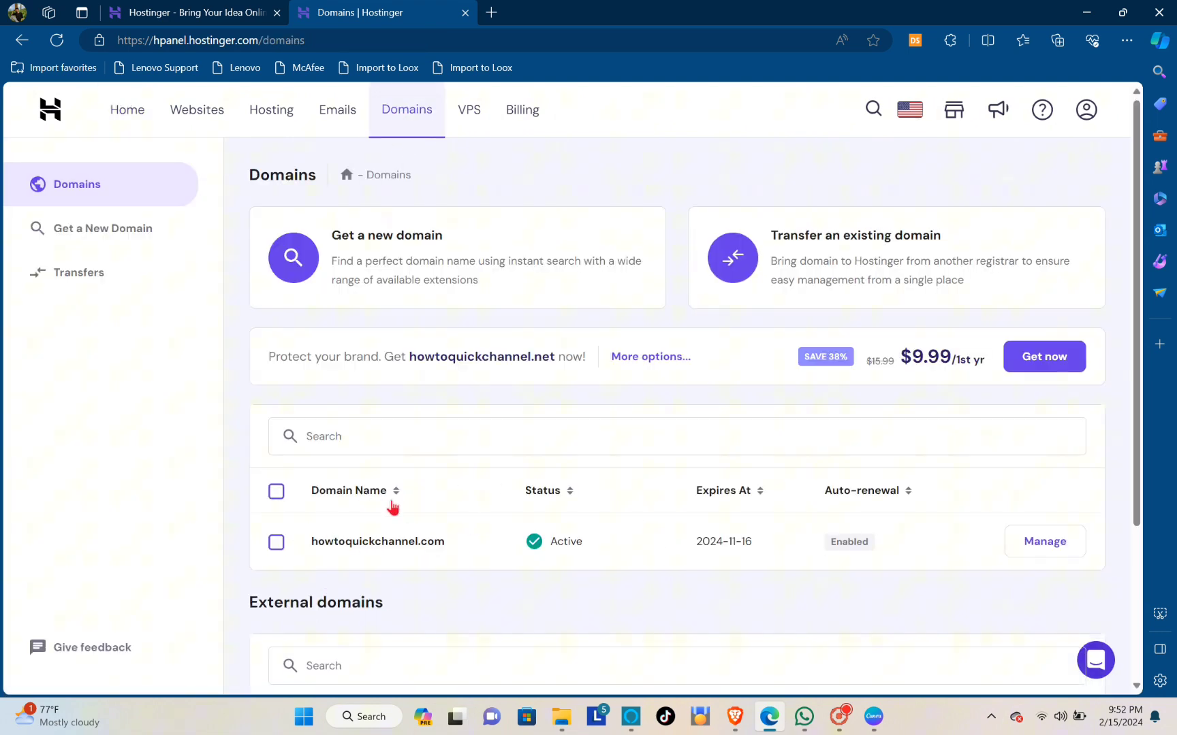
{"action": "scroll", "scroll_direction": "down", "scroll_amount": 3}
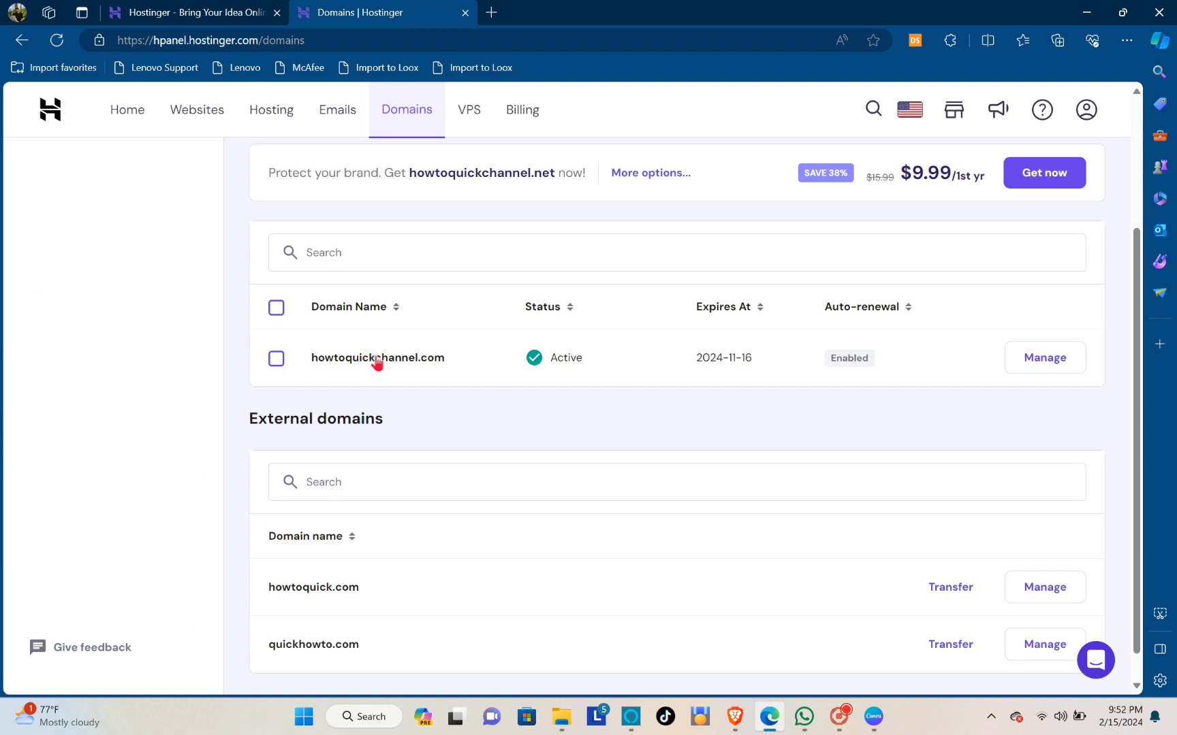
{"action": "mouse_move", "coordinate": [576, 471]}
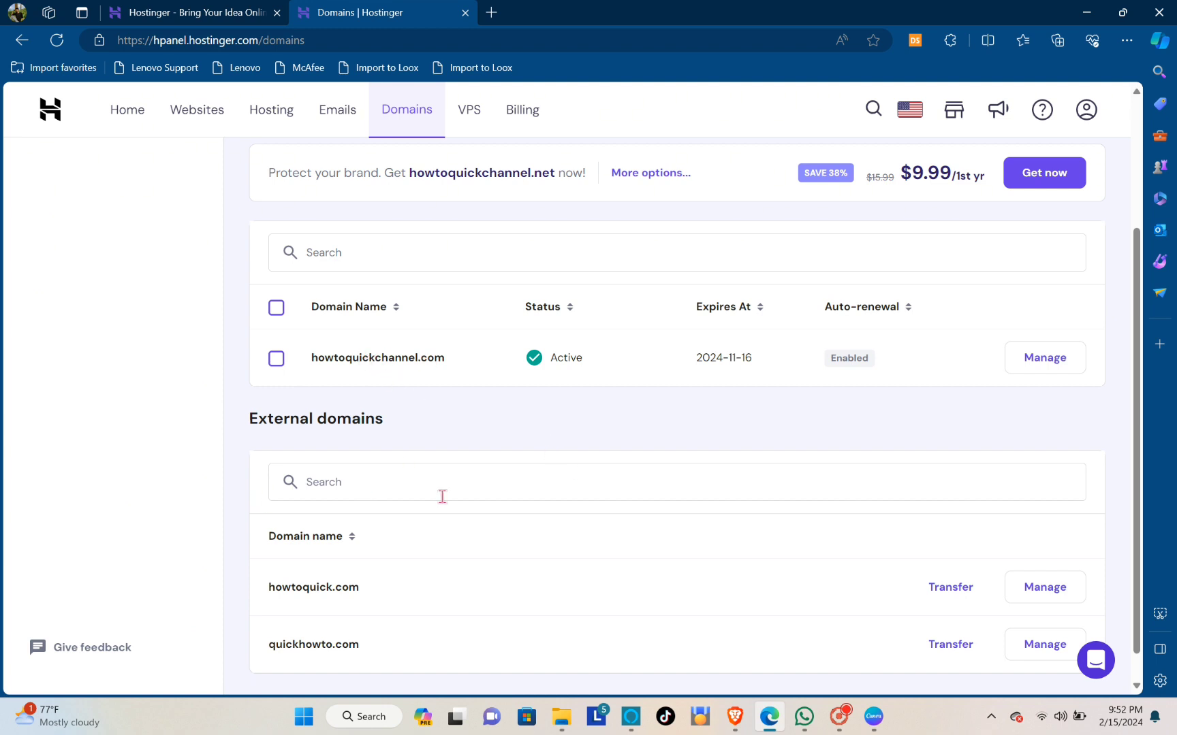
{"action": "left_click", "coordinate": [1043, 358]}
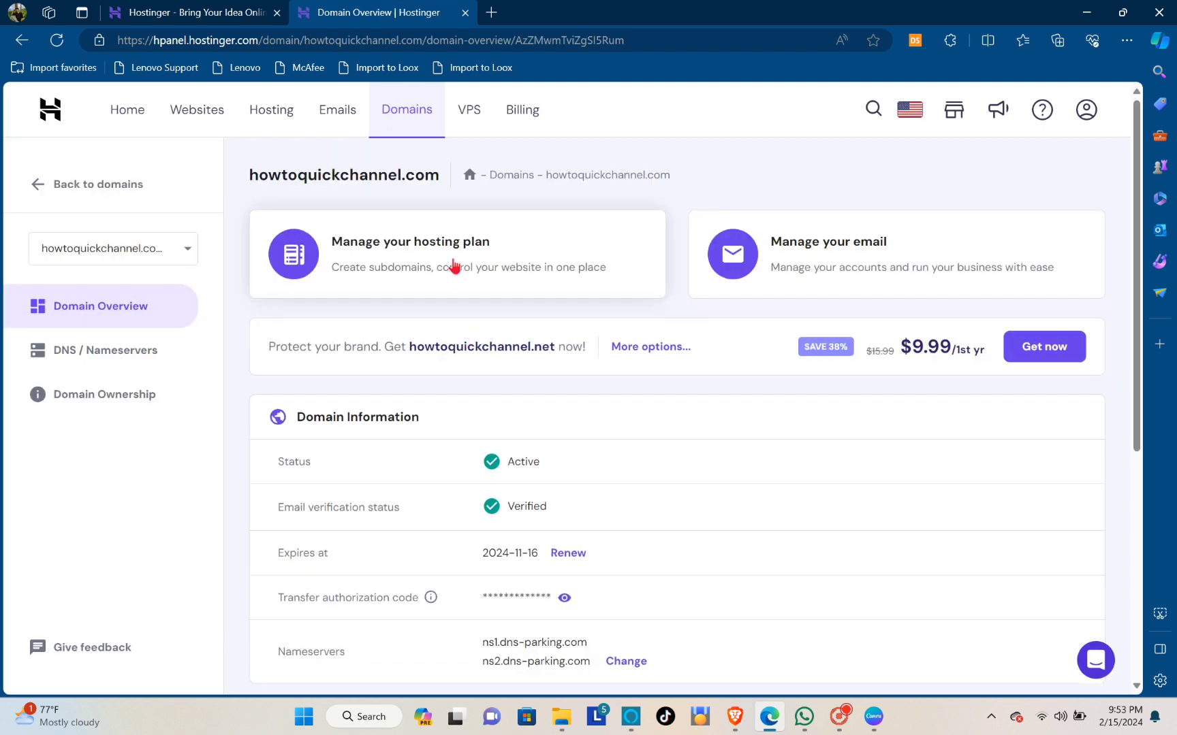
{"action": "mouse_move", "coordinate": [481, 316]}
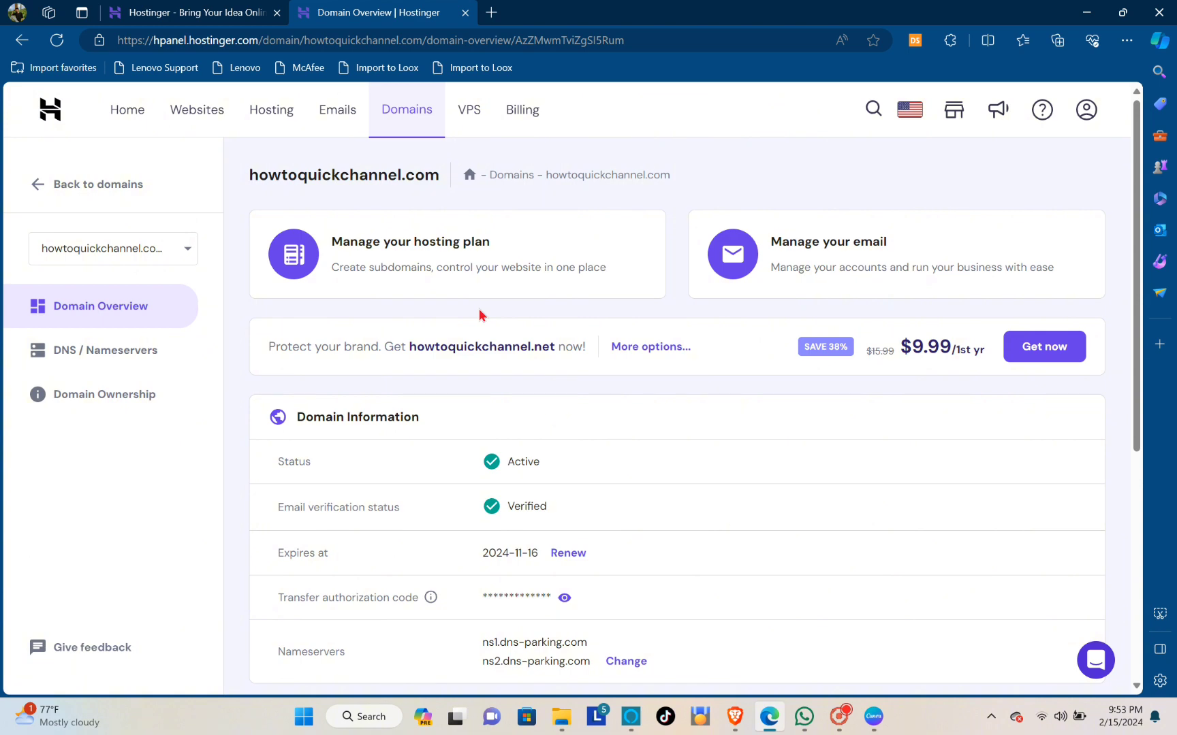
Review howtoquickchannel.com's Cancel domain on 2024-11-16 option, then return to Home
{"action": "scroll", "scroll_direction": "down", "scroll_amount": 3}
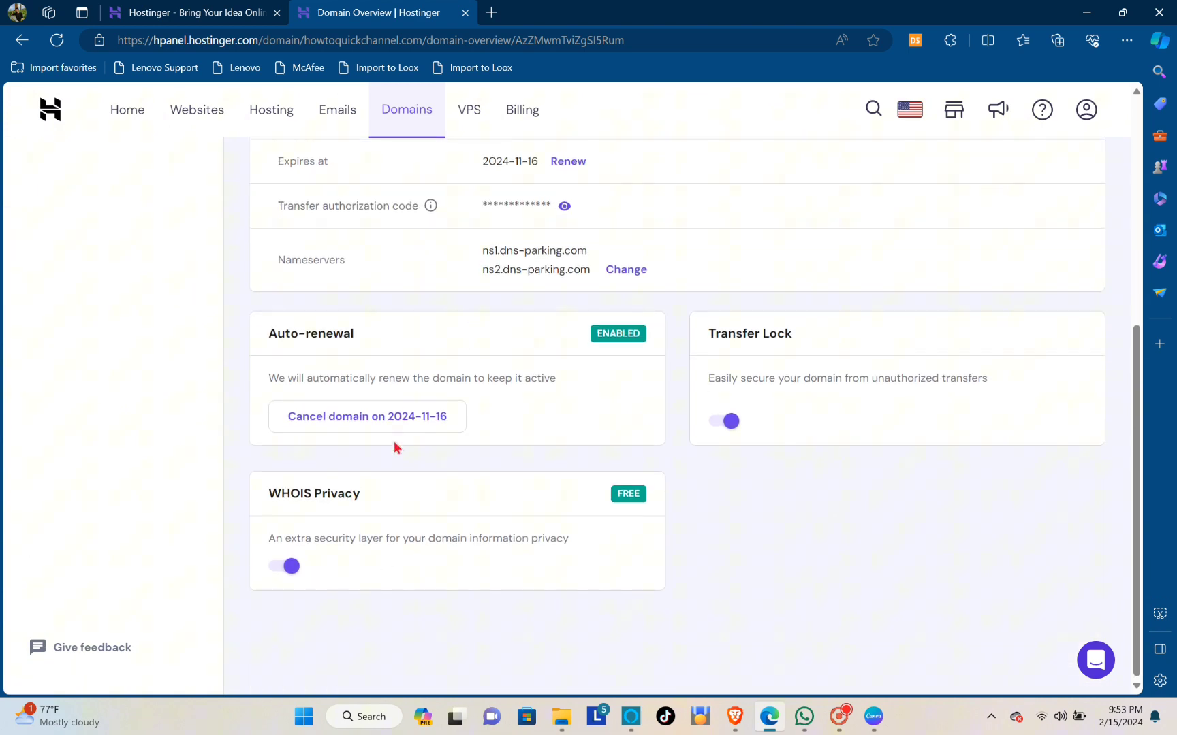
{"action": "mouse_move", "coordinate": [285, 339]}
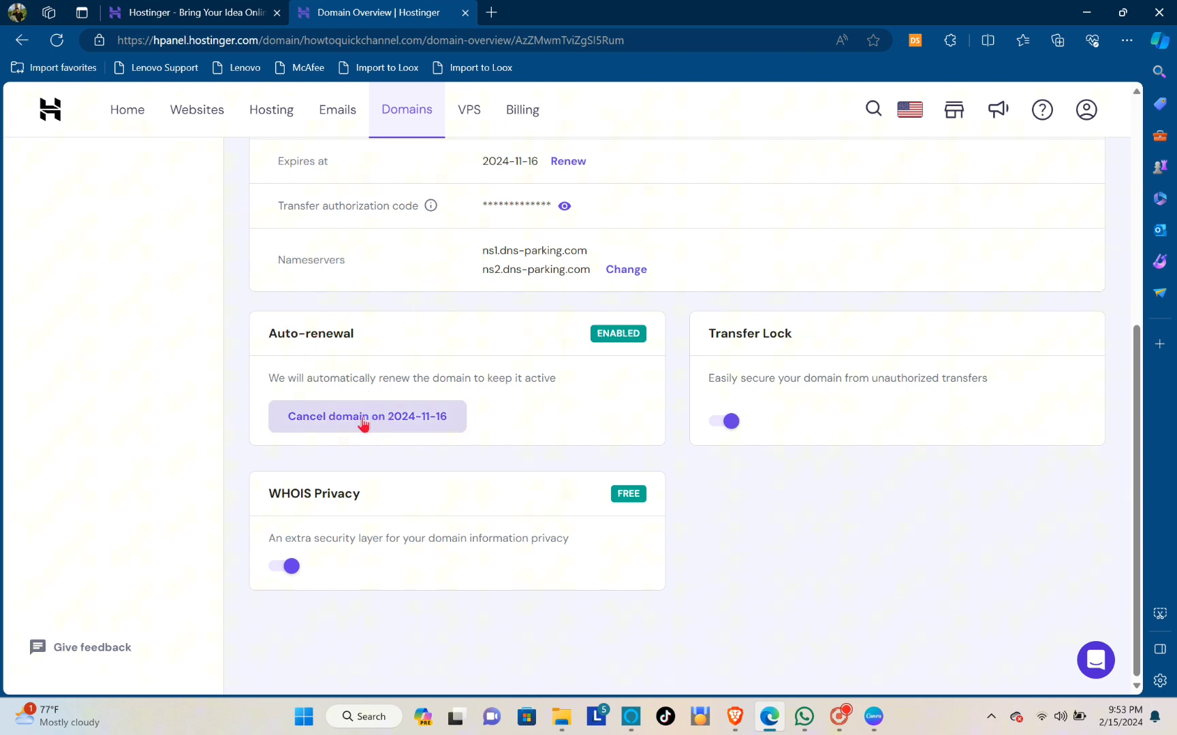
{"action": "mouse_move", "coordinate": [392, 434]}
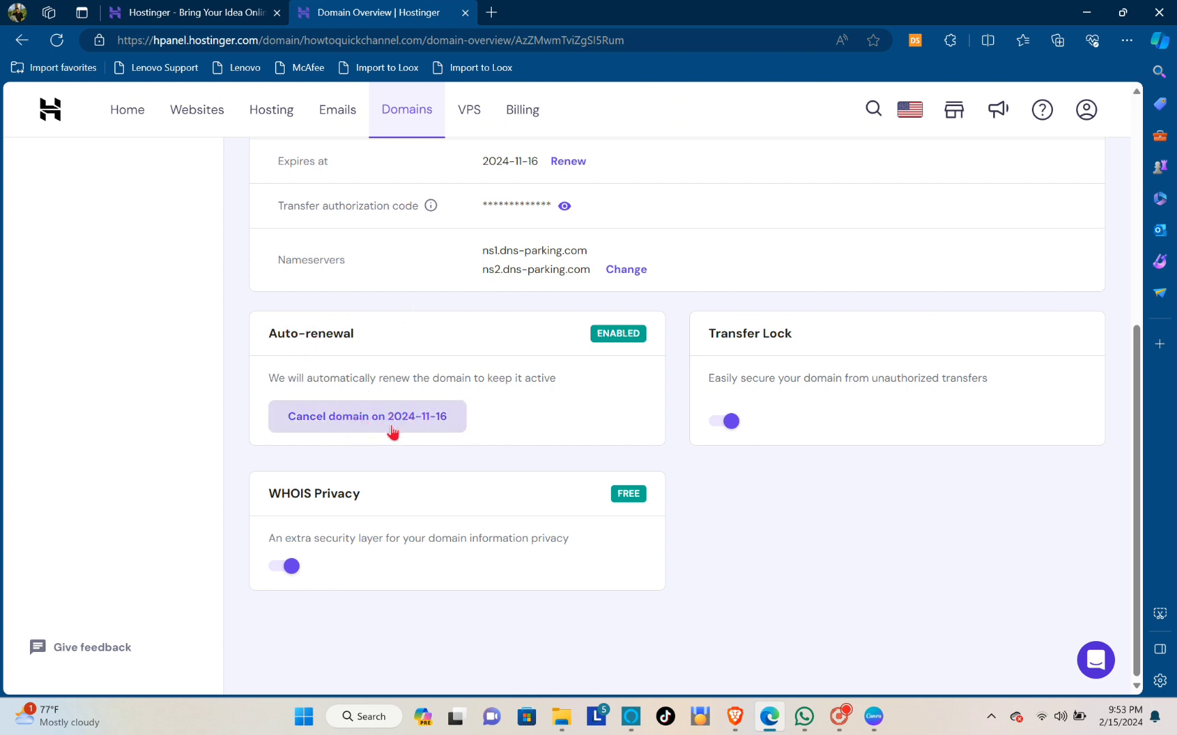
{"action": "mouse_move", "coordinate": [410, 414]}
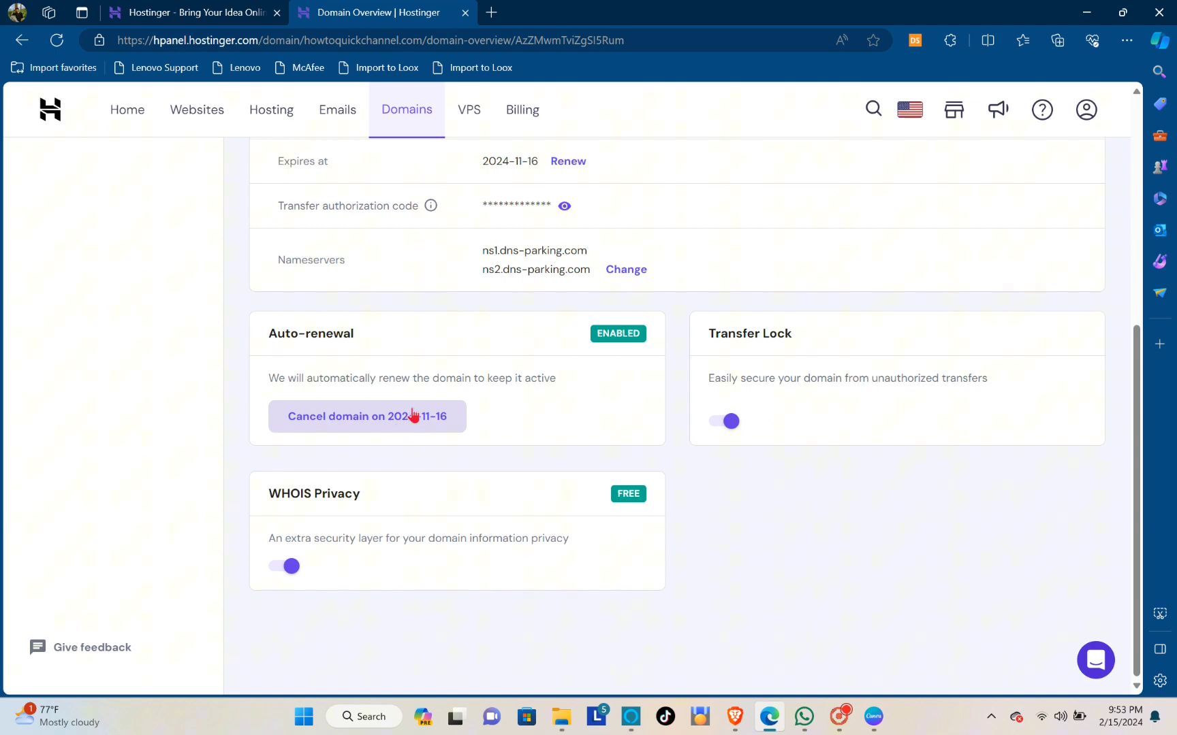
{"action": "mouse_move", "coordinate": [429, 424]}
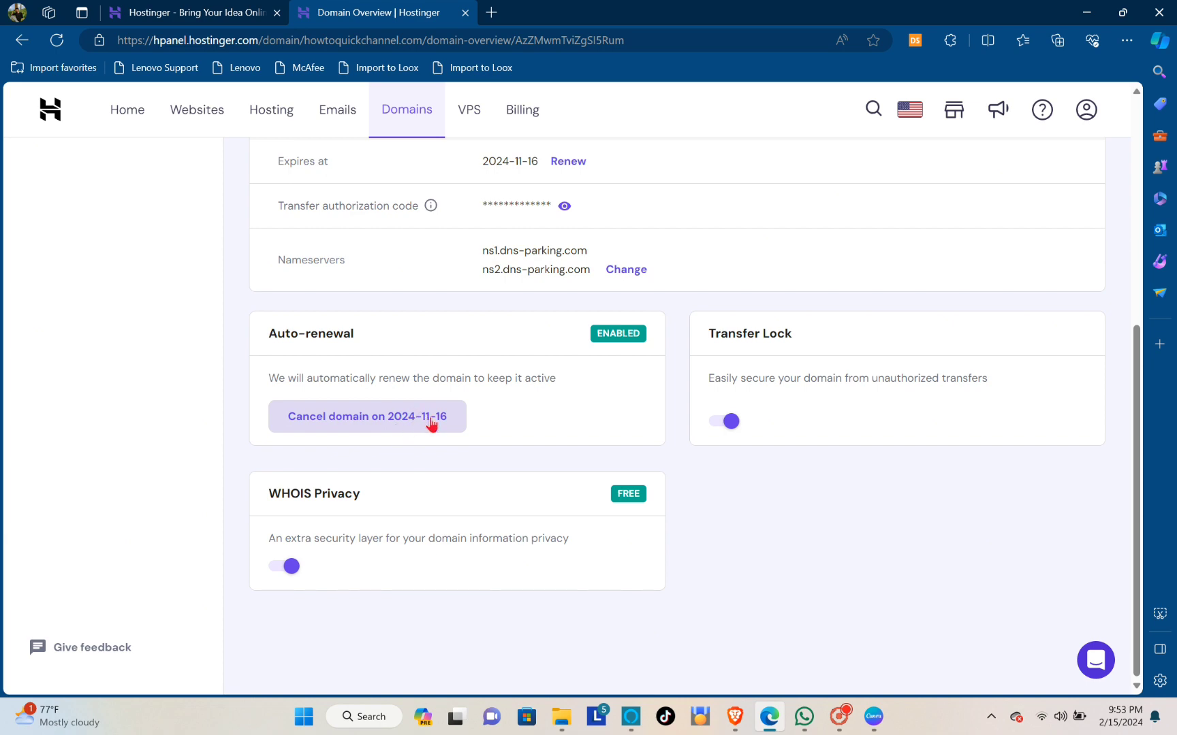
{"action": "scroll", "scroll_direction": "up", "scroll_amount": 3}
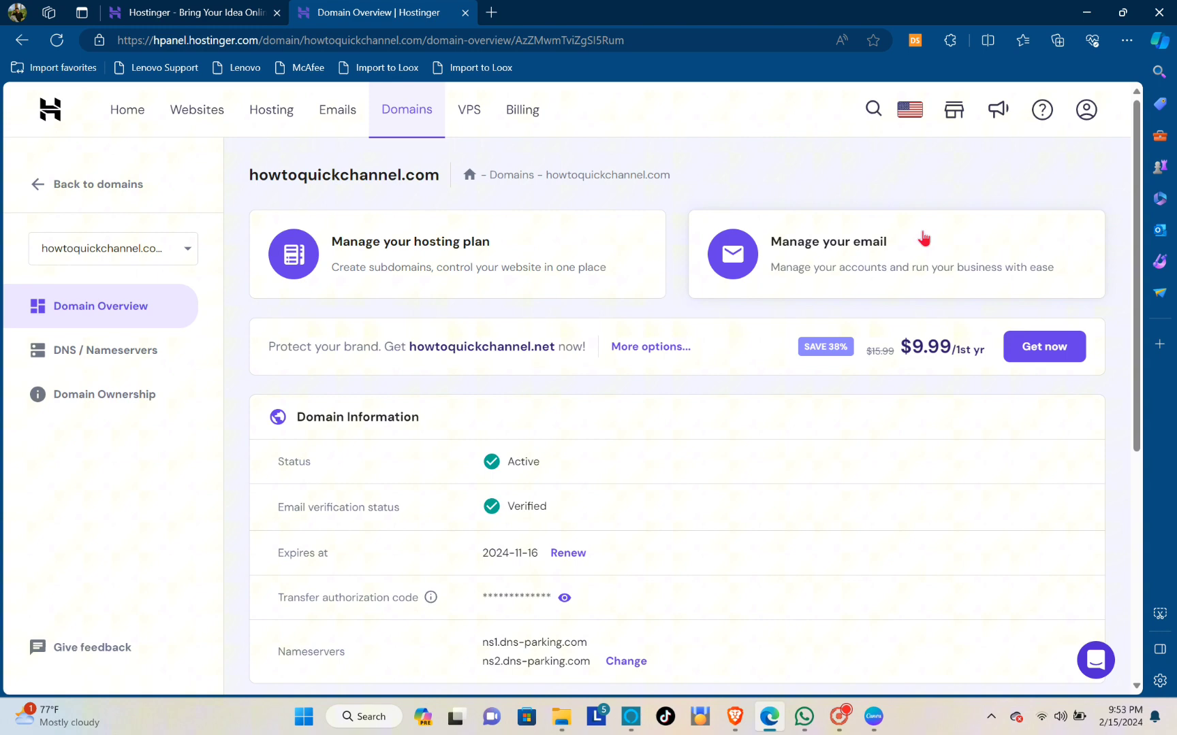
{"action": "mouse_move", "coordinate": [1042, 109]}
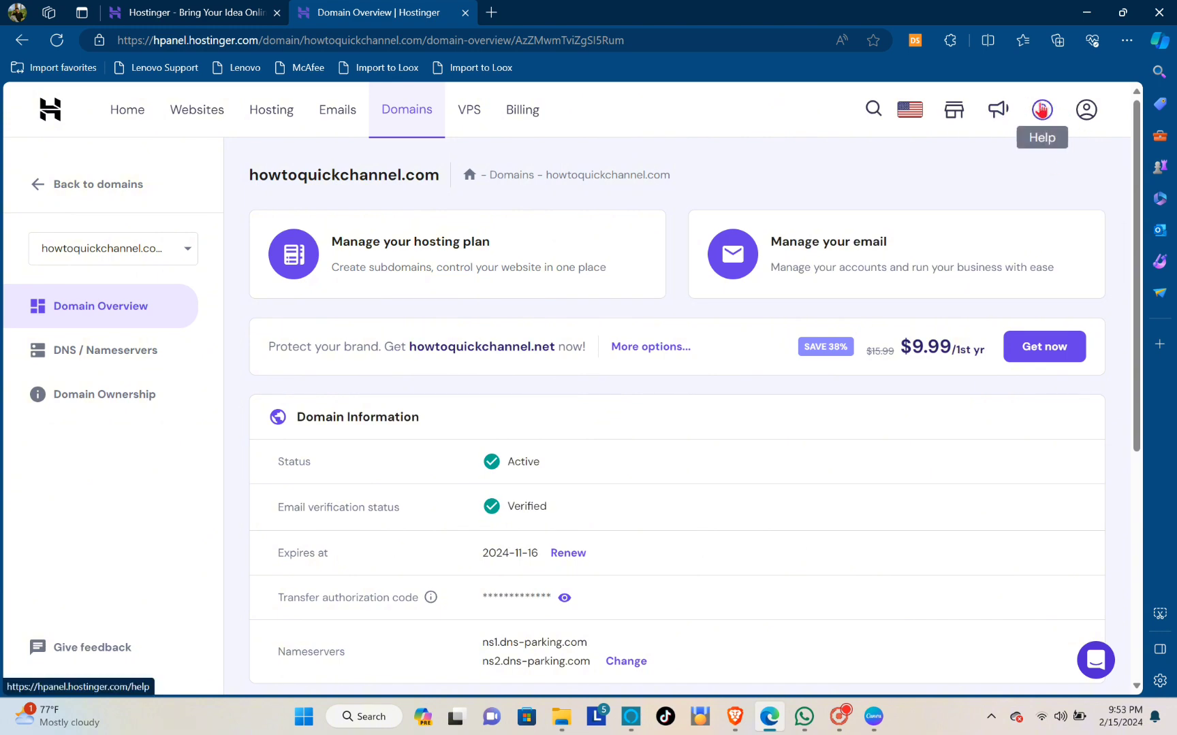
{"action": "left_click", "coordinate": [1042, 109]}
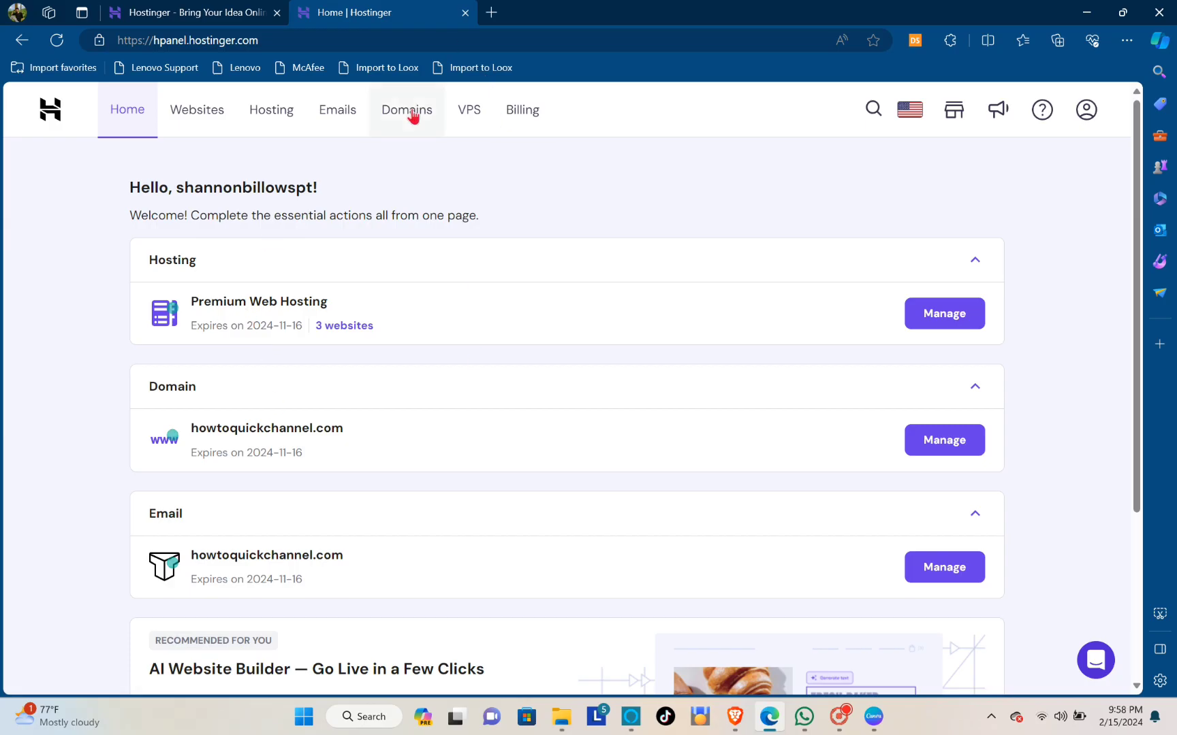
Open Get a new domain from the Domains section
{"action": "left_click", "coordinate": [406, 110]}
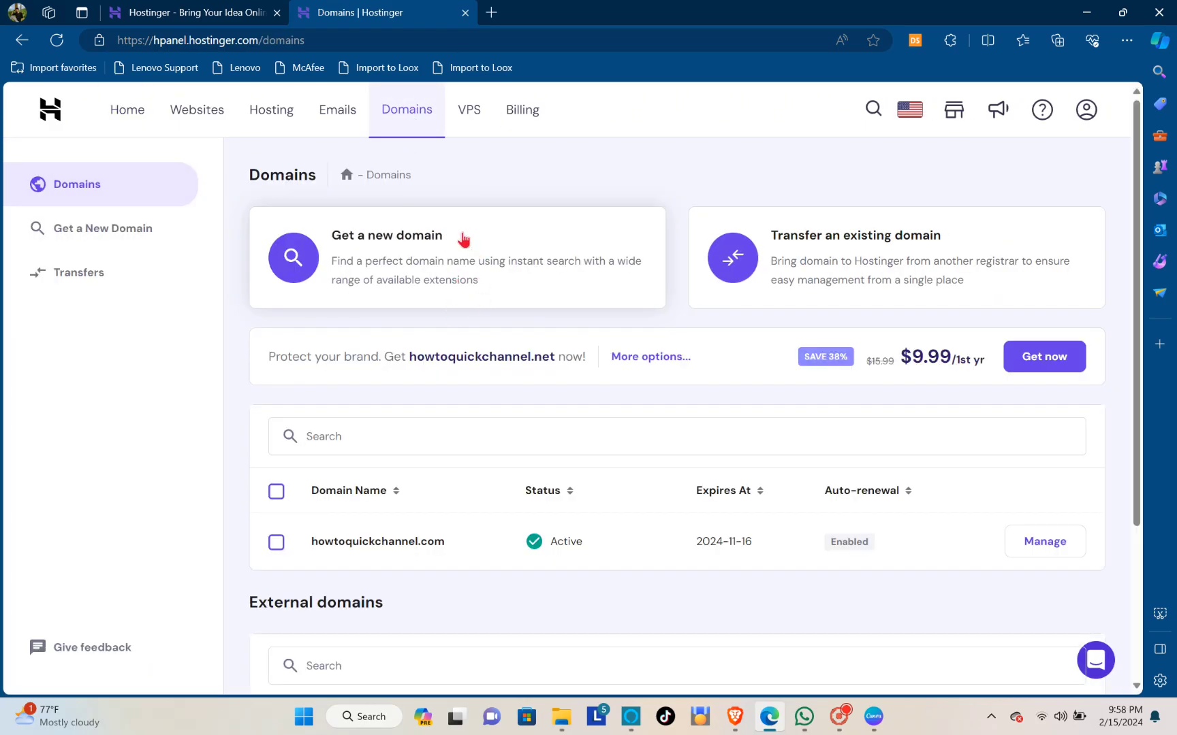
{"action": "mouse_move", "coordinate": [347, 339]}
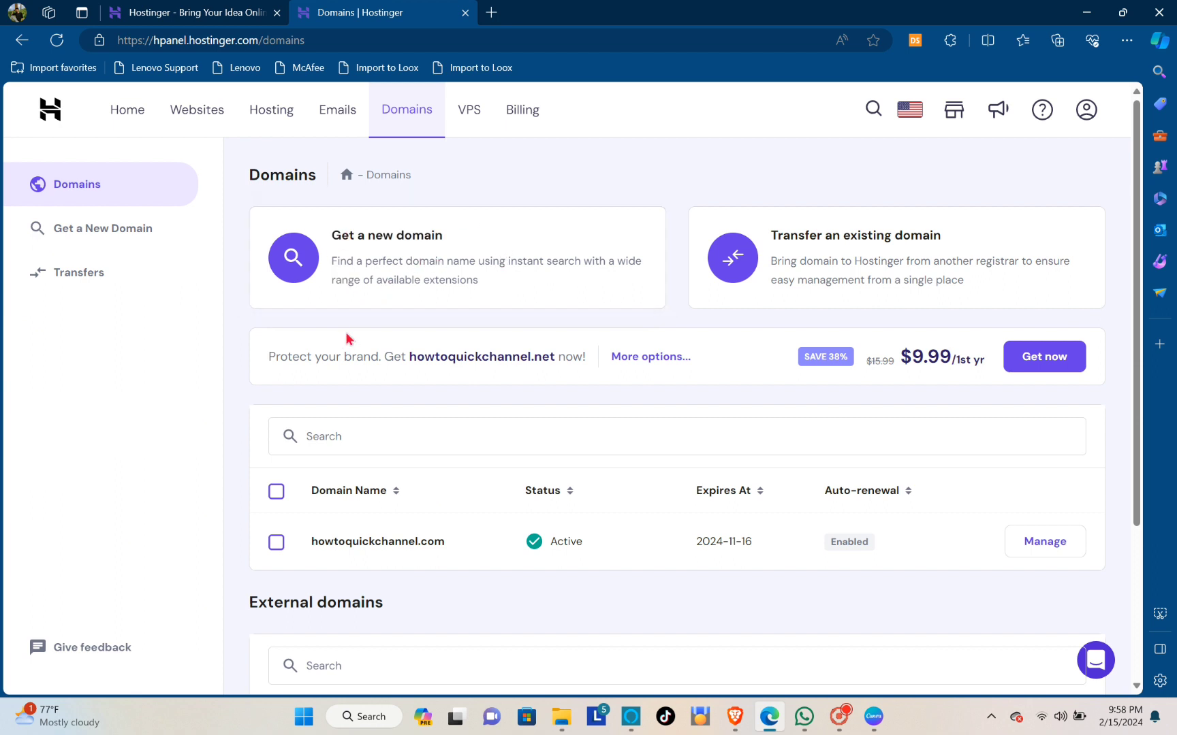
{"action": "left_click", "coordinate": [101, 228]}
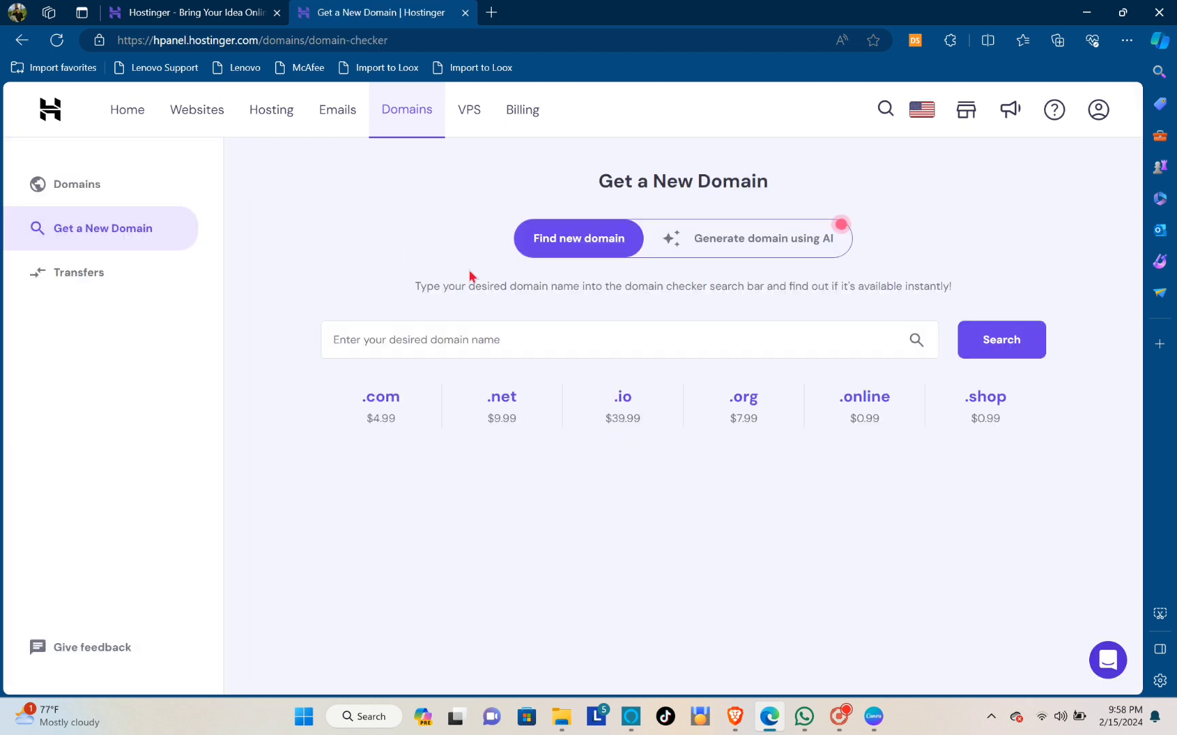
Search for quickhowto and browse results, including quickhowto.net at $9.99
{"action": "left_click", "coordinate": [1000, 339]}
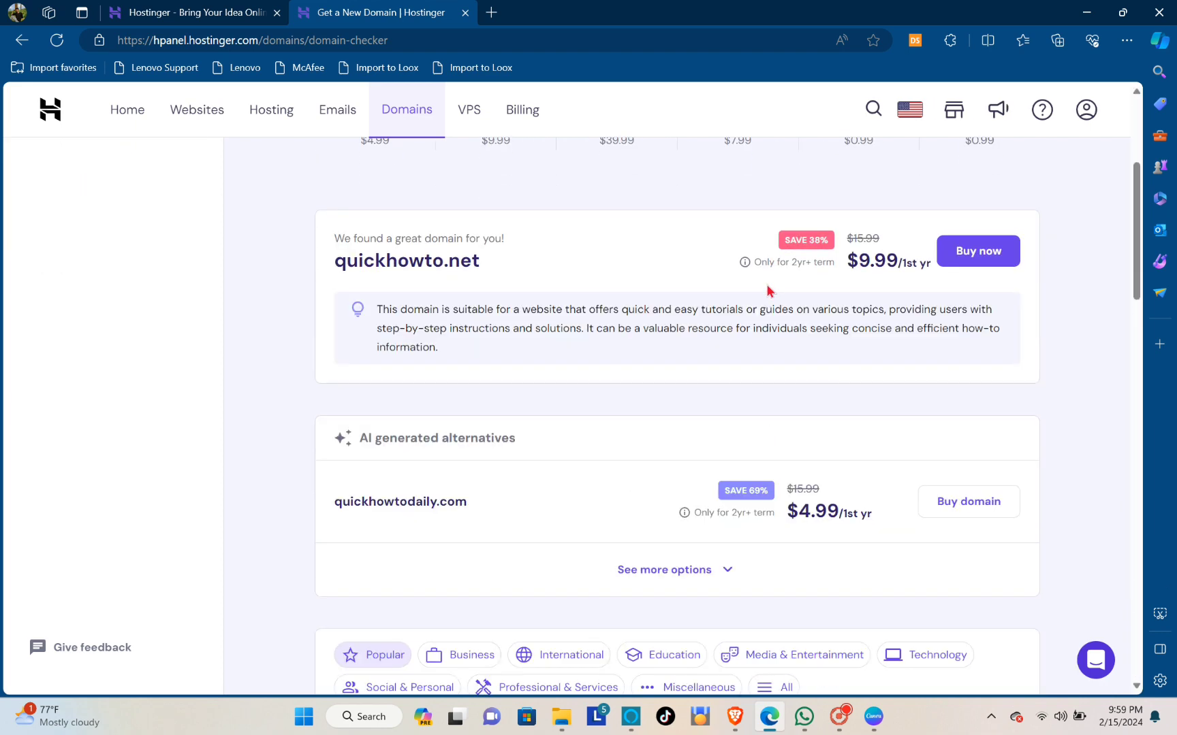
{"action": "scroll", "scroll_direction": "up", "scroll_amount": 3}
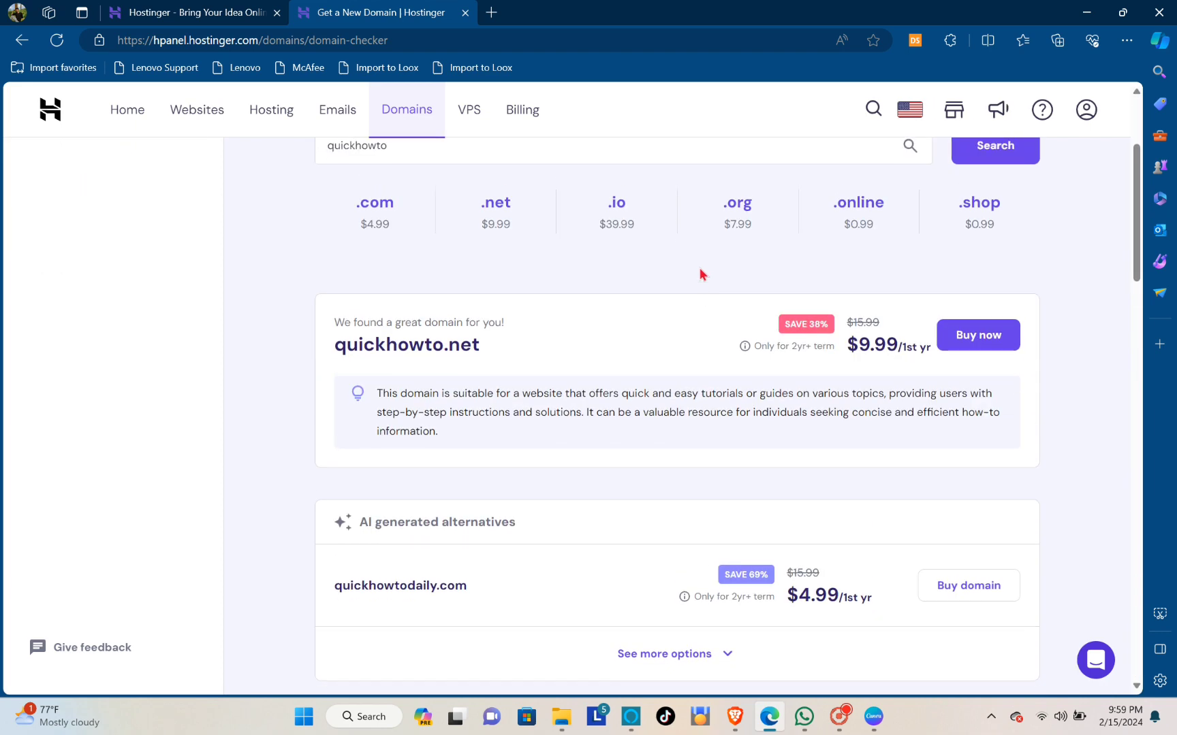
{"action": "scroll", "scroll_direction": "down", "scroll_amount": 3}
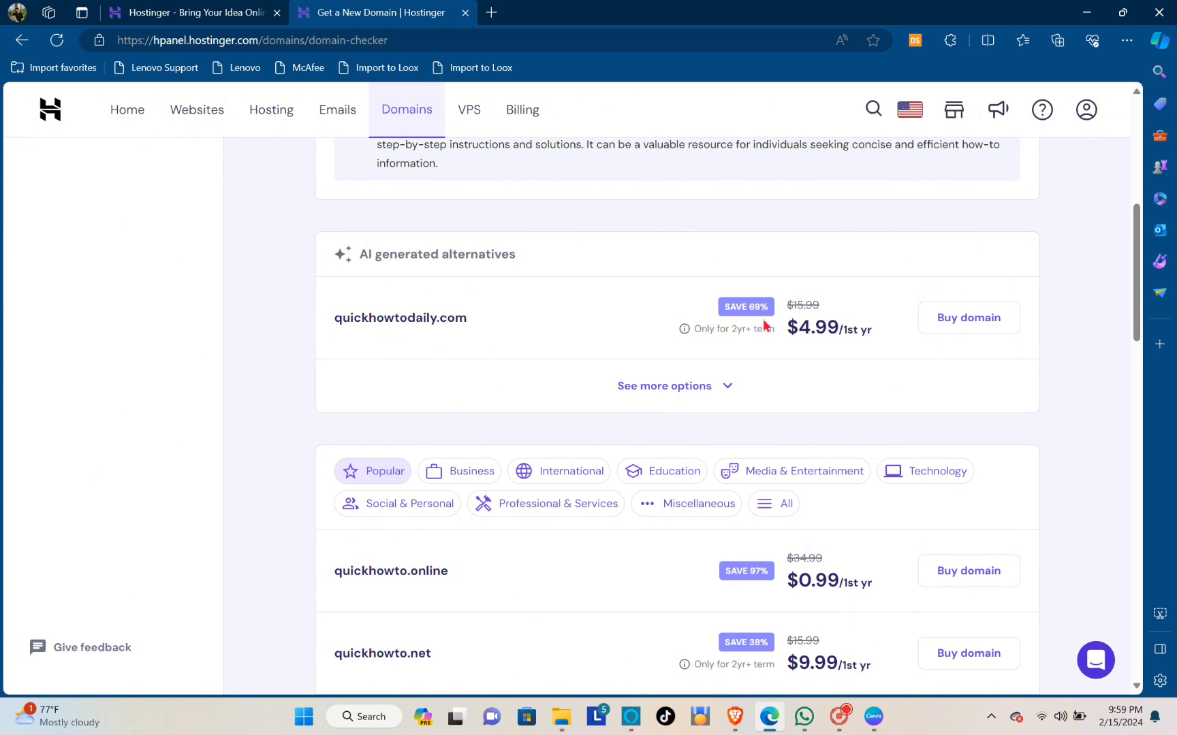
{"action": "scroll", "scroll_direction": "down", "scroll_amount": 3}
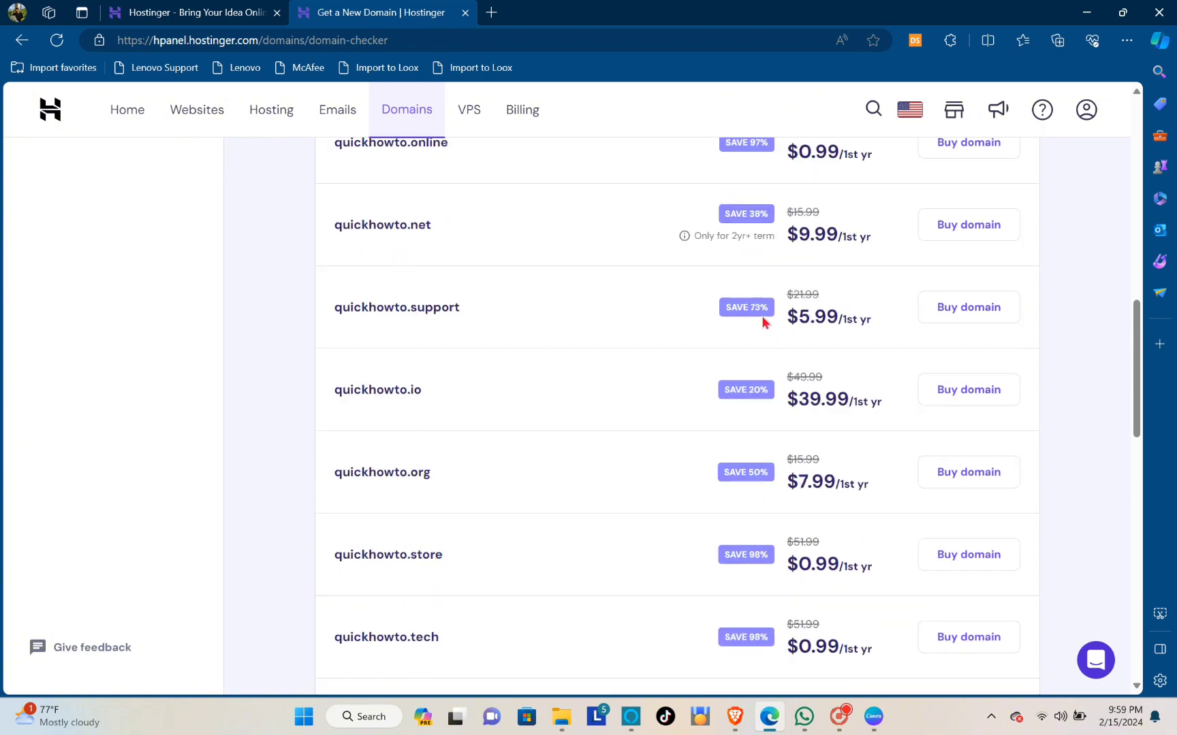
{"action": "scroll", "scroll_direction": "up", "scroll_amount": 3}
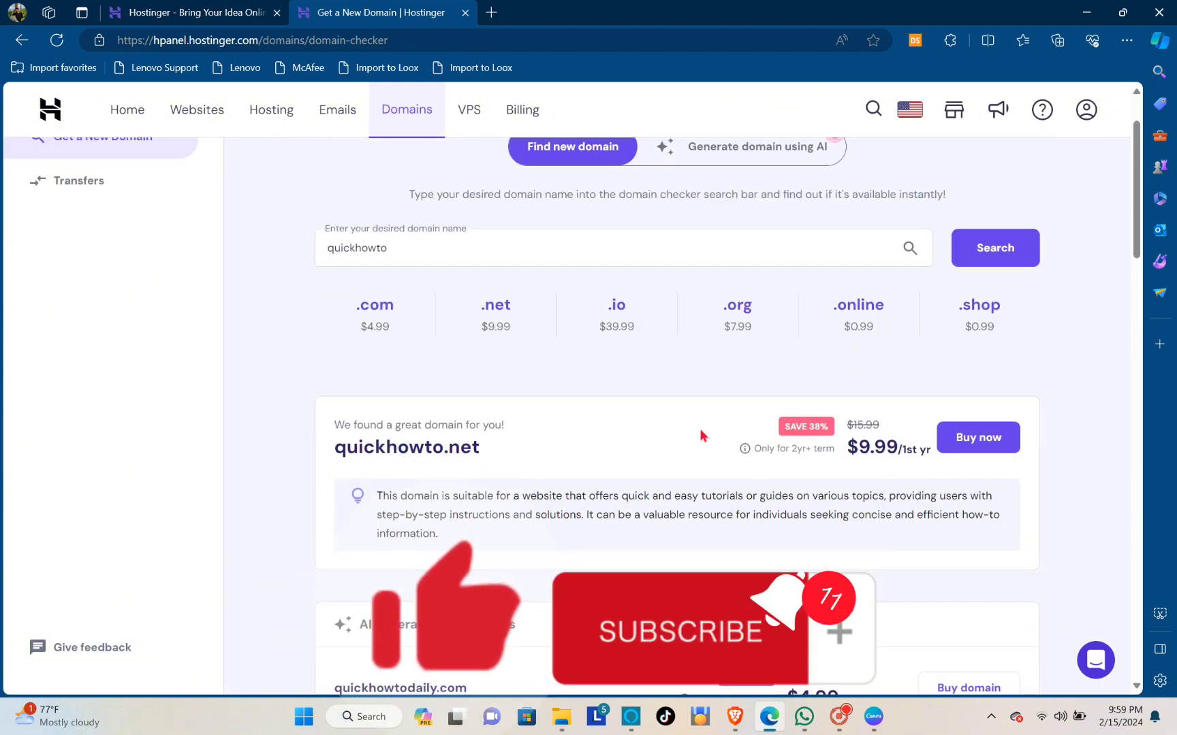
{"action": "scroll", "scroll_direction": "up", "scroll_amount": 3}
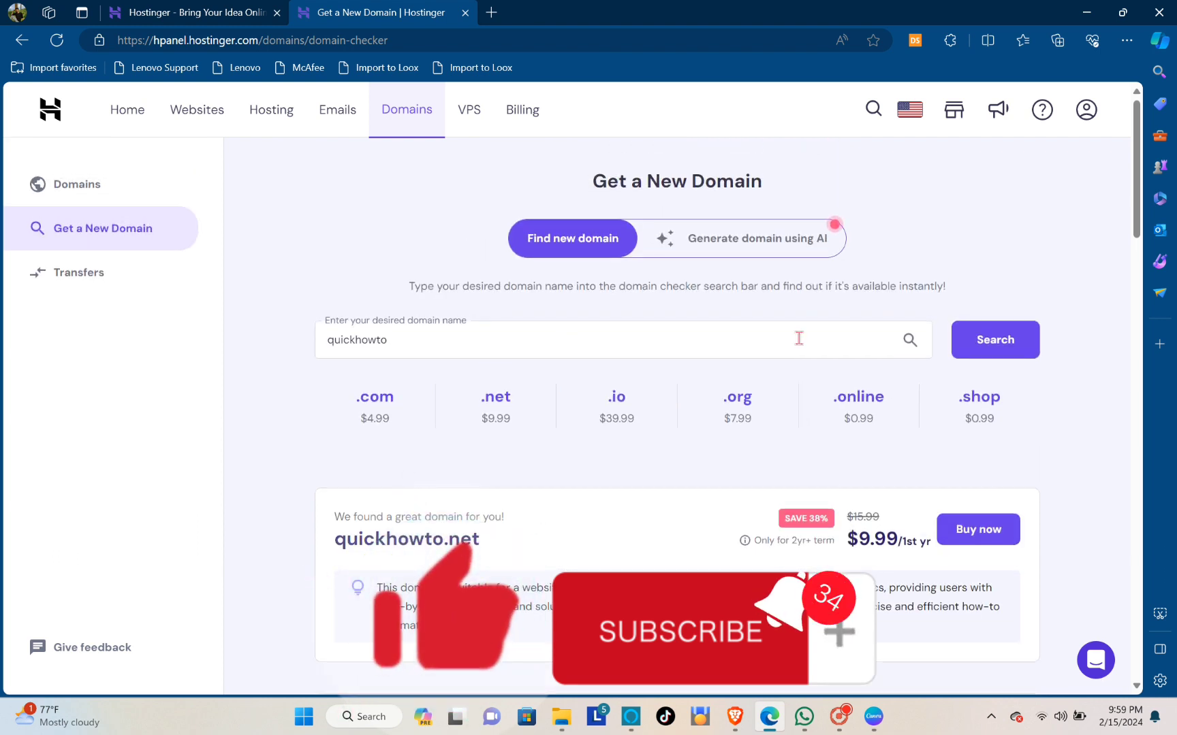